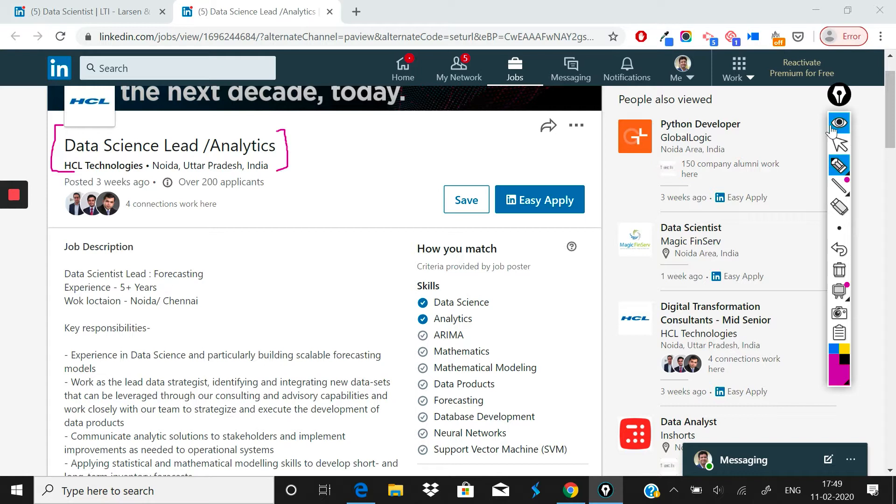
{"action": "mouse_move", "coordinate": [153, 155]}
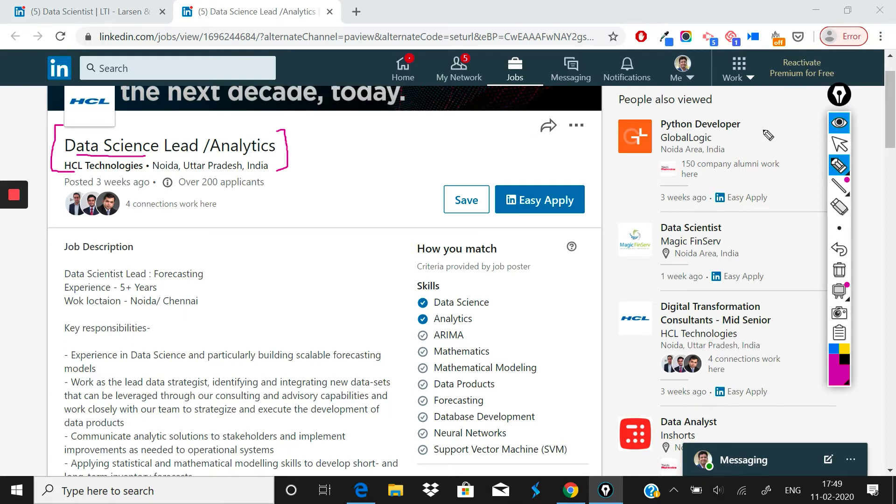
{"action": "mouse_move", "coordinate": [839, 122]}
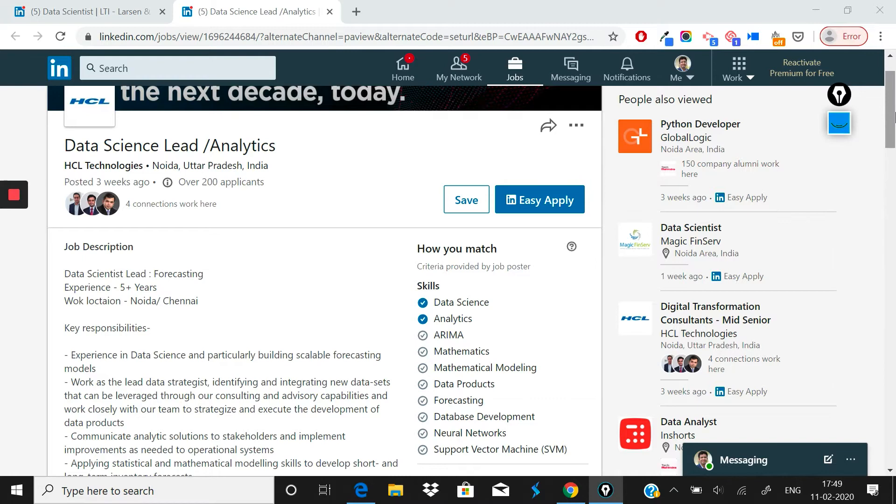
- Underline the Noida/Chennai work location with the pen, then erase that mark
{"action": "scroll", "scroll_direction": "down", "scroll_amount": 3}
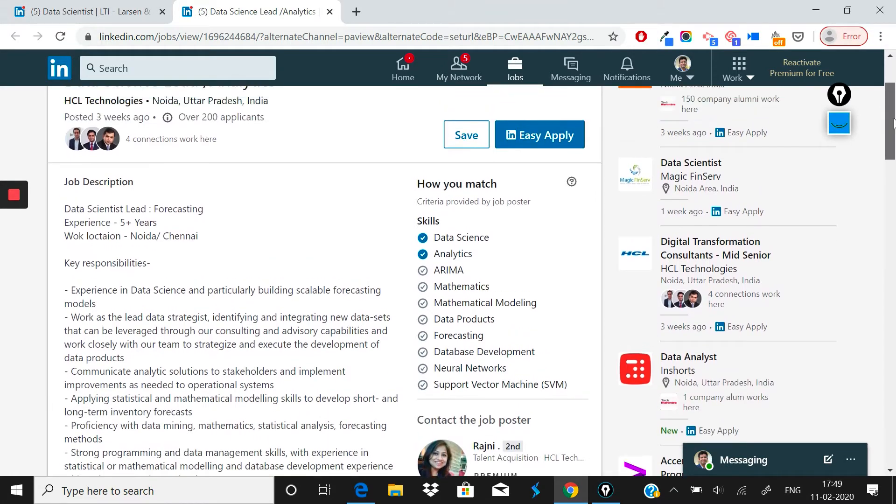
{"action": "scroll", "scroll_direction": "down", "scroll_amount": 3}
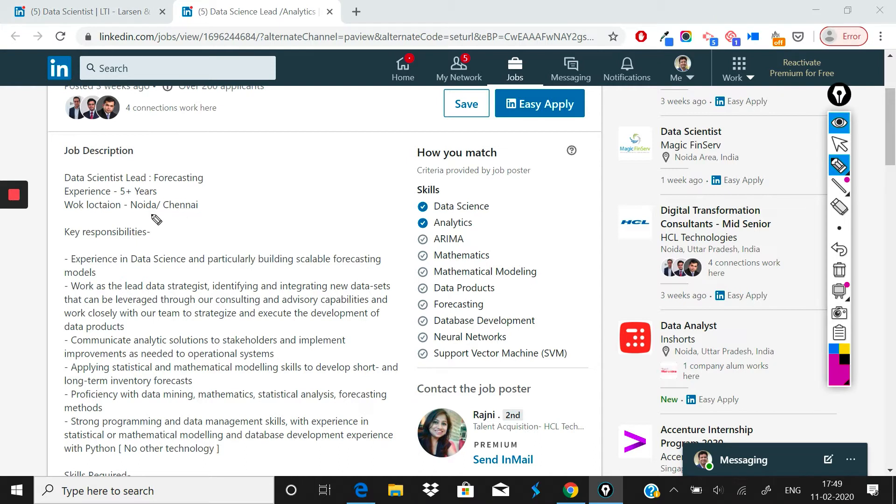
{"action": "left_click_drag", "start_coordinate": [148, 216], "coordinate": [201, 216]}
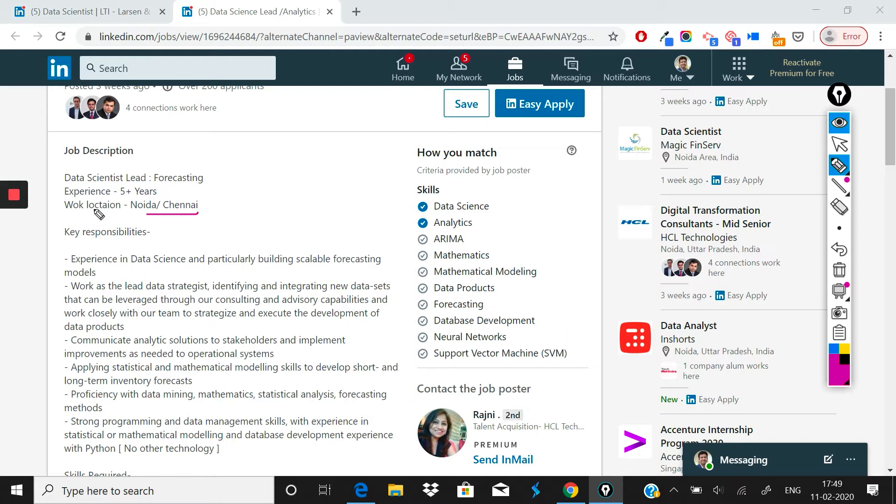
{"action": "left_click_drag", "start_coordinate": [83, 212], "coordinate": [120, 212]}
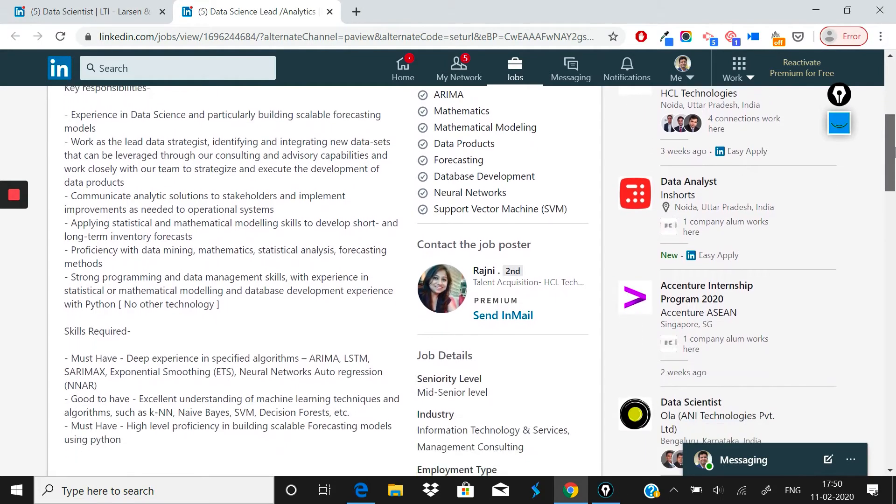
- Underline and circle 'building scalable forecasting models' in the first bullet in pink
{"action": "scroll", "scroll_direction": "down", "scroll_amount": 3}
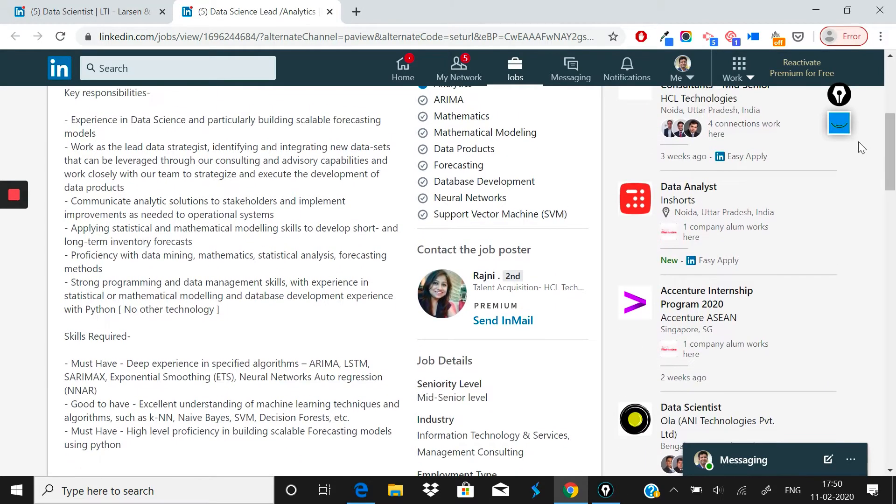
{"action": "left_click", "coordinate": [605, 491]}
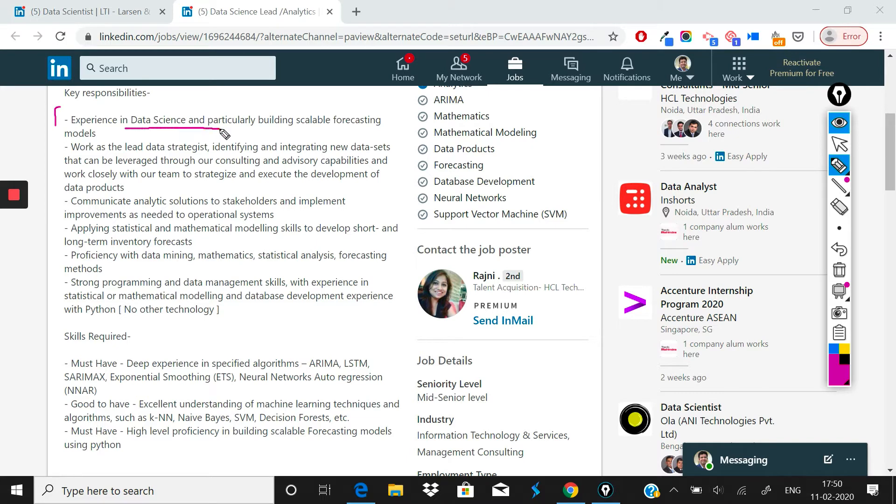
{"action": "left_click_drag", "start_coordinate": [223, 132], "coordinate": [318, 133]}
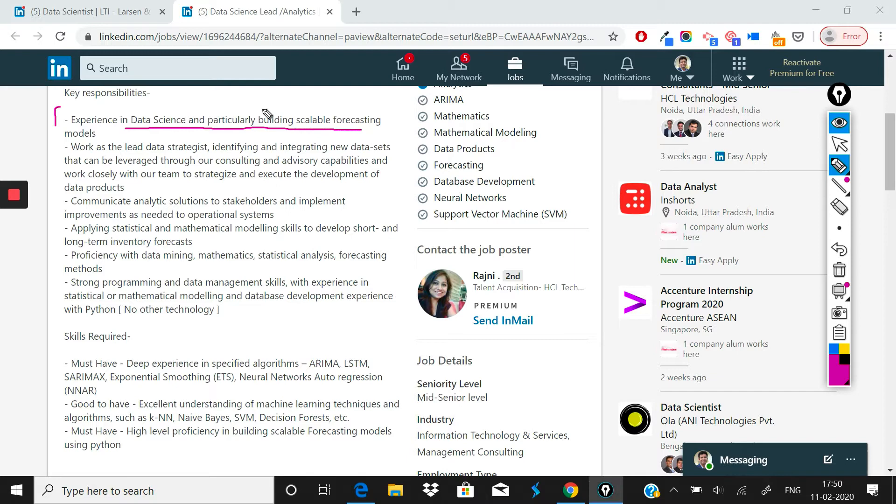
{"action": "left_click_drag", "start_coordinate": [260, 109], "coordinate": [380, 118]}
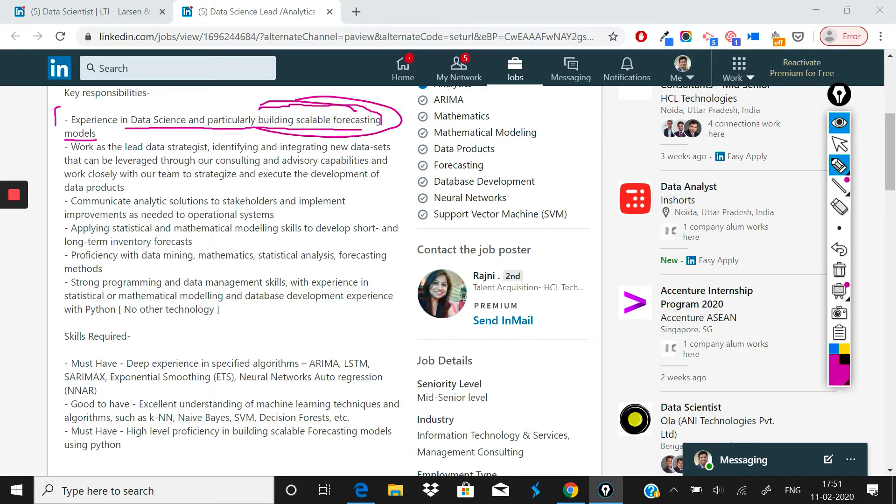
- Bracket the second bullet, underline consulting and advisory capabilities, sketch an HCL-client note, then clear
{"action": "left_click_drag", "start_coordinate": [62, 135], "coordinate": [66, 194]}
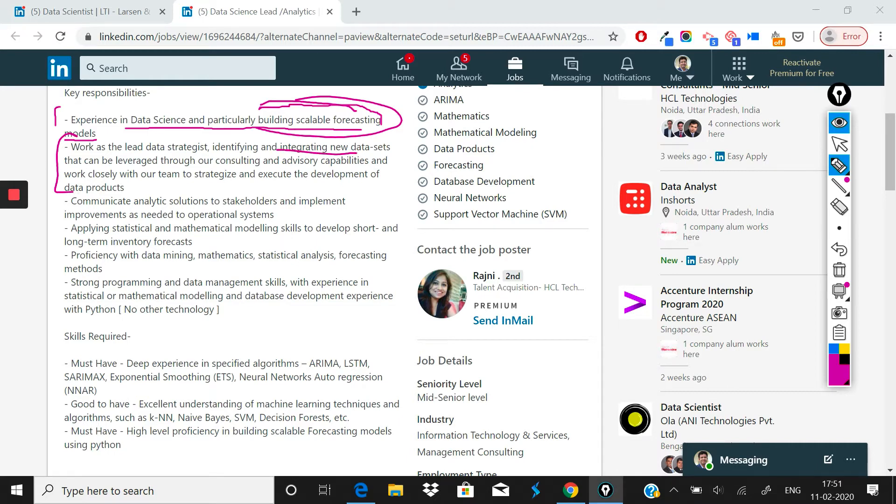
{"action": "left_click_drag", "start_coordinate": [216, 165], "coordinate": [339, 168]}
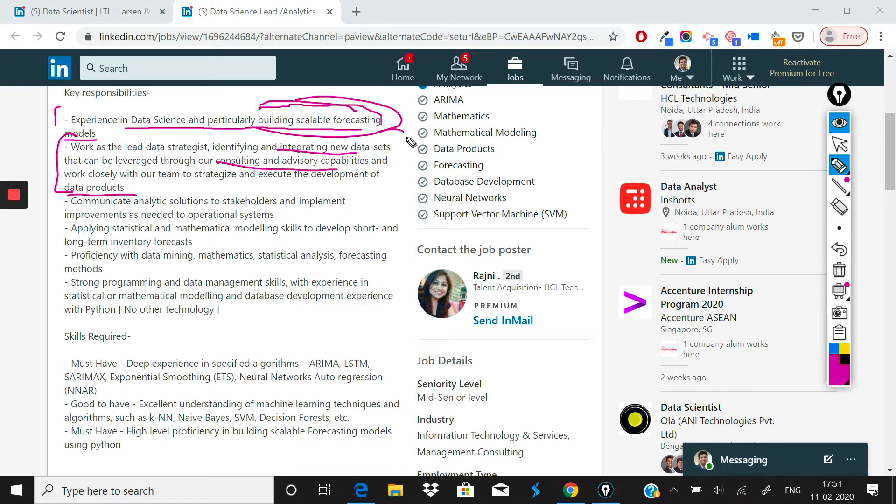
{"action": "left_click_drag", "start_coordinate": [400, 129], "coordinate": [403, 197]}
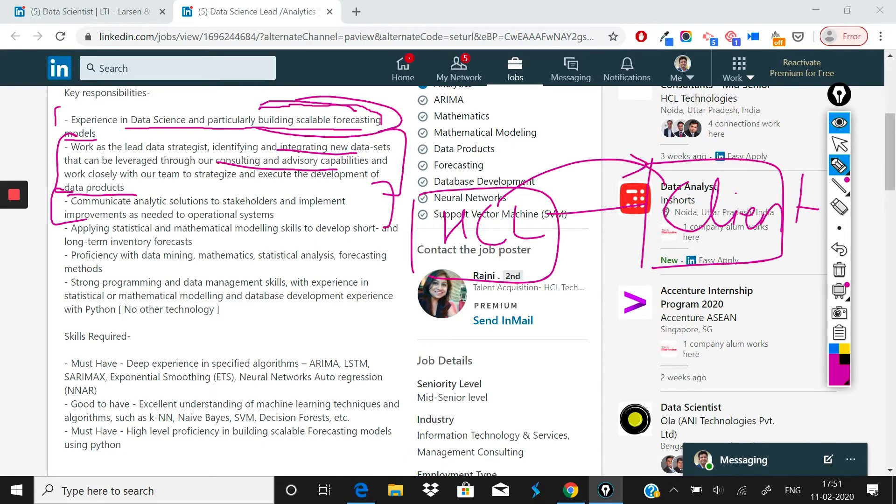
{"action": "left_click", "coordinate": [838, 269]}
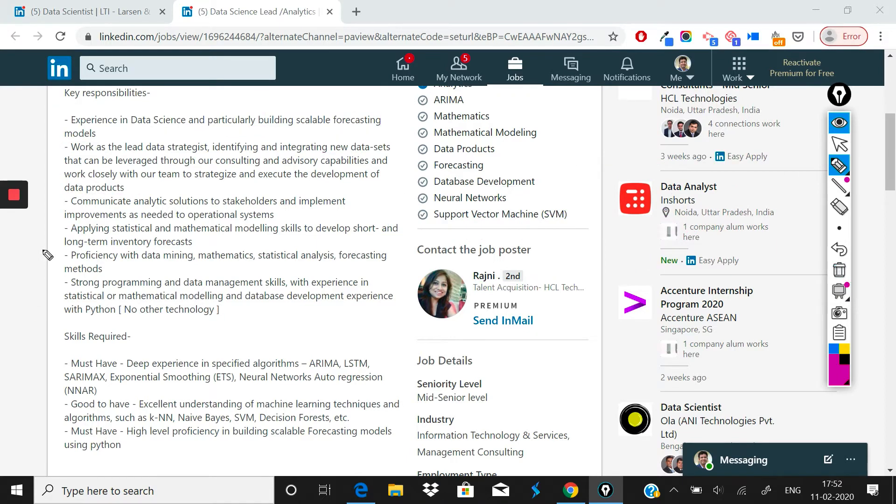
- Underline forecasting methods and long-term inventory forecasts, then wipe those marks
{"action": "left_click_drag", "start_coordinate": [48, 254], "coordinate": [92, 256]}
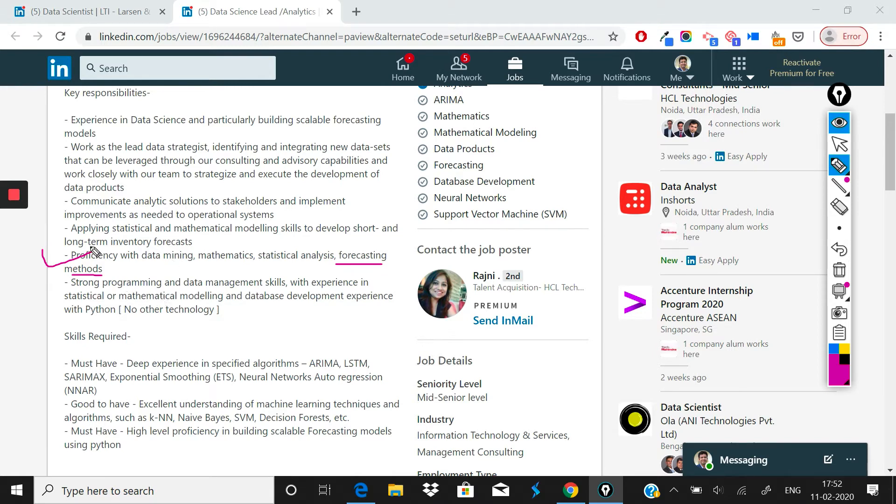
{"action": "left_click_drag", "start_coordinate": [92, 252], "coordinate": [194, 242]}
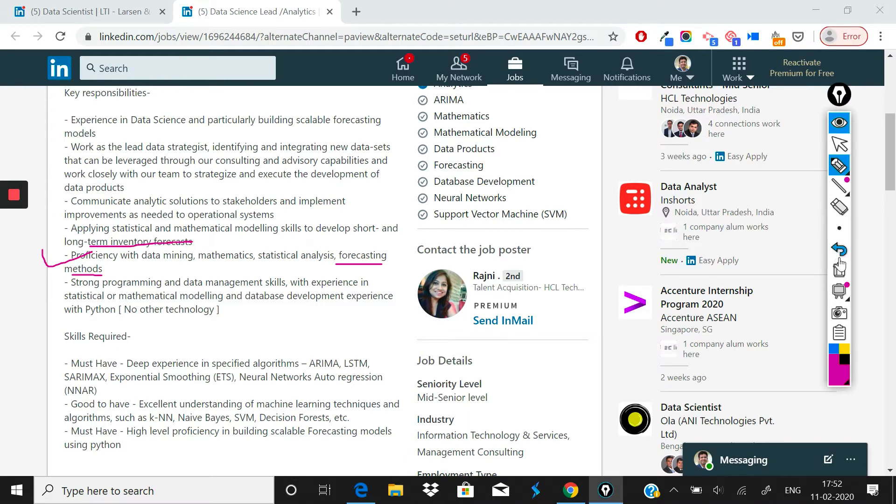
{"action": "left_click", "coordinate": [839, 249]}
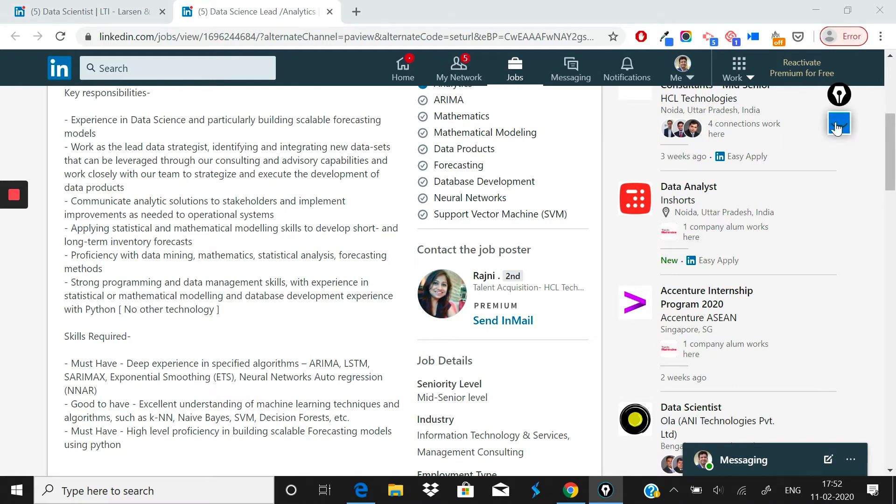
- Bracket and underline the Python-only, no-other-technology programming skills bullet
{"action": "scroll", "scroll_direction": "down", "scroll_amount": 3}
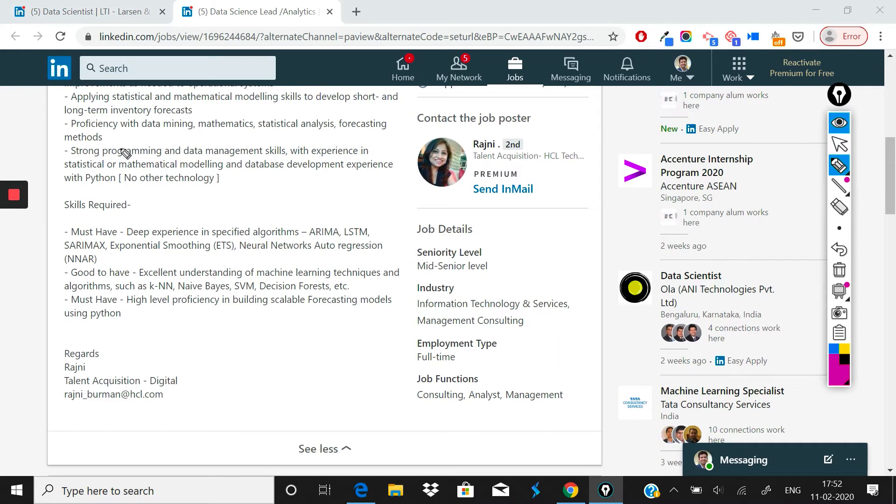
{"action": "left_click_drag", "start_coordinate": [67, 142], "coordinate": [66, 183]}
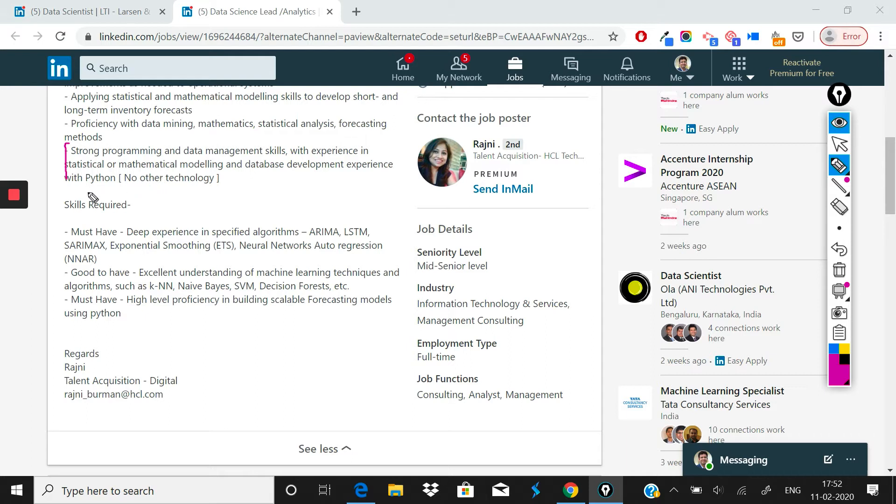
{"action": "left_click_drag", "start_coordinate": [68, 184], "coordinate": [114, 181]}
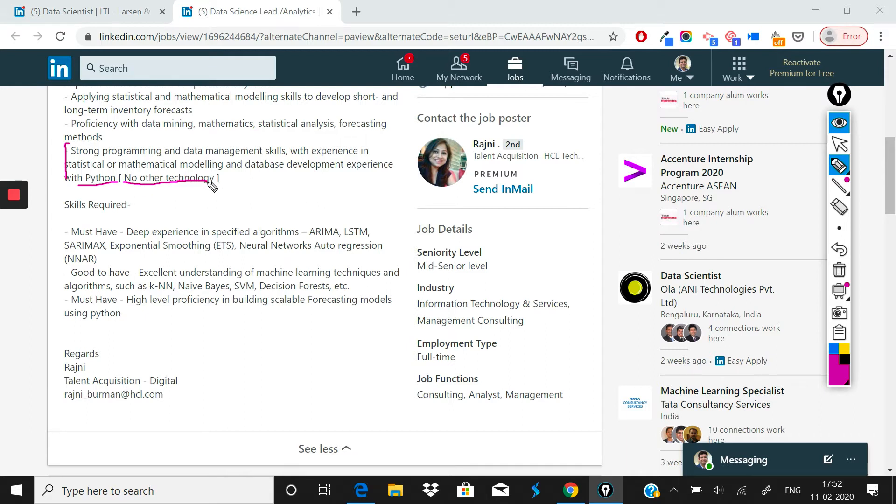
{"action": "left_click_drag", "start_coordinate": [252, 137], "coordinate": [309, 228]}
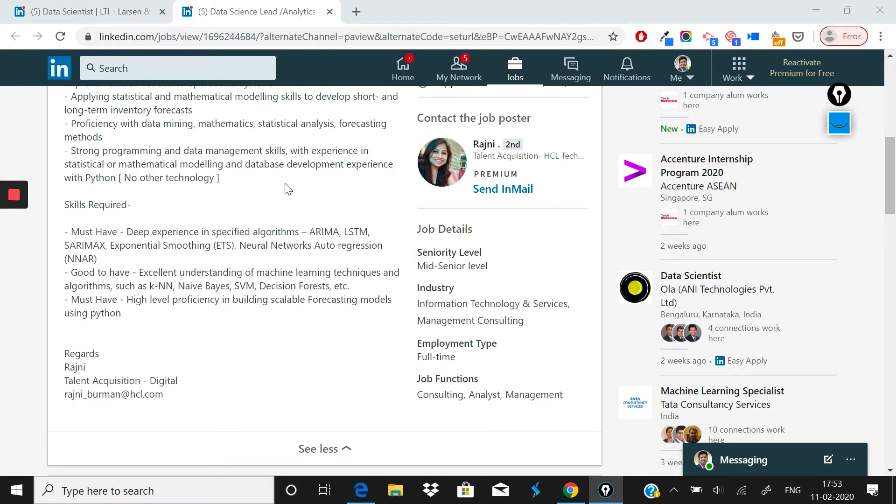
{"action": "mouse_move", "coordinate": [431, 157]}
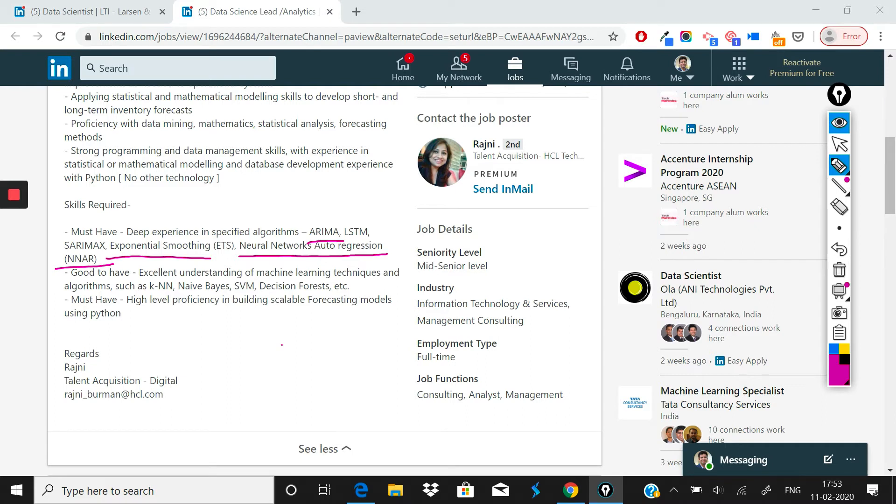
- Underline the must-have forecasting algorithms, circle the DS and DL notes, then wipe all markings
{"action": "left_click_drag", "start_coordinate": [227, 311], "coordinate": [224, 354]}
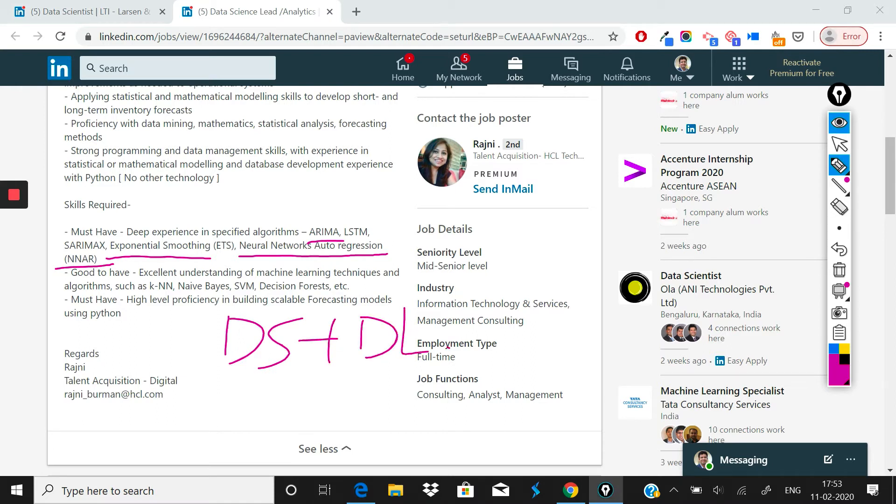
{"action": "left_click_drag", "start_coordinate": [229, 297], "coordinate": [211, 377]}
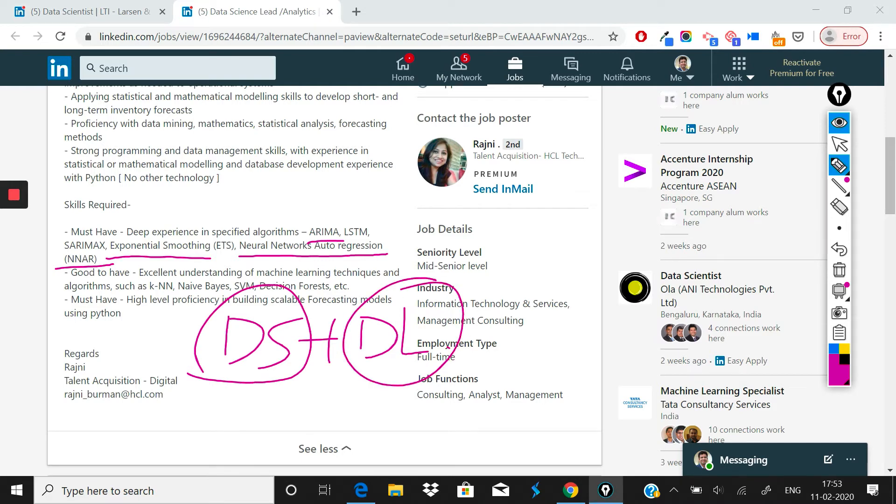
{"action": "left_click", "coordinate": [839, 270]}
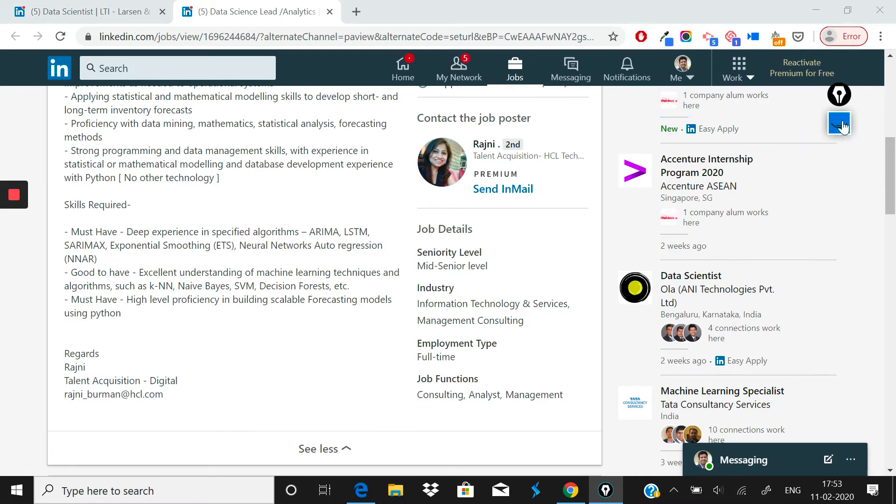
{"action": "scroll", "scroll_direction": "down", "scroll_amount": 3}
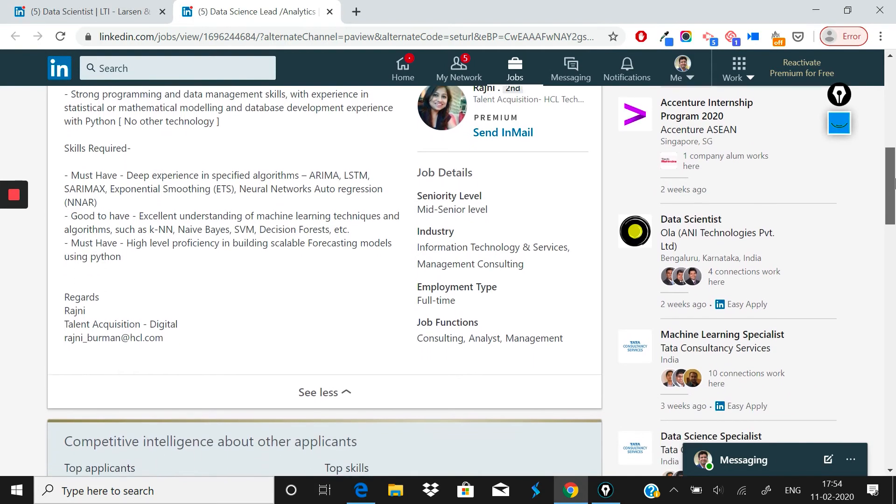
- Bracket Good to have, underline Decision Forests, scalable Forecasting models, using python, and box Forecasting
{"action": "scroll", "scroll_direction": "down", "scroll_amount": 3}
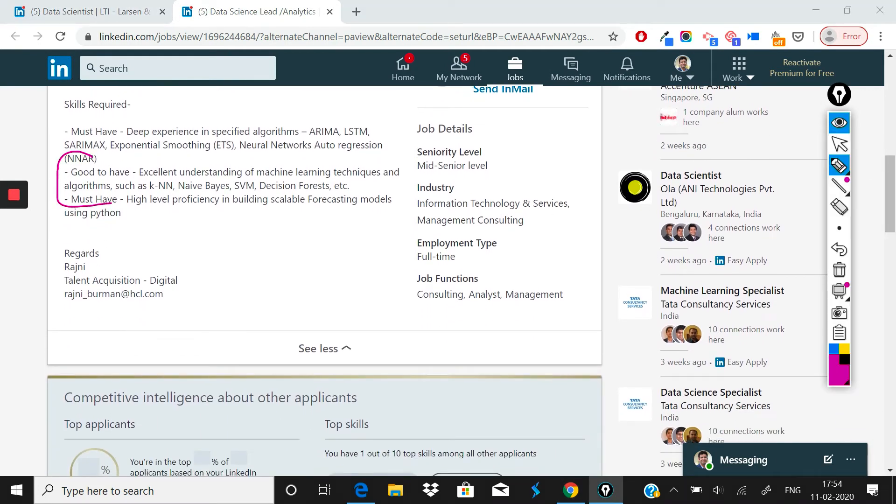
{"action": "left_click_drag", "start_coordinate": [377, 157], "coordinate": [403, 209]}
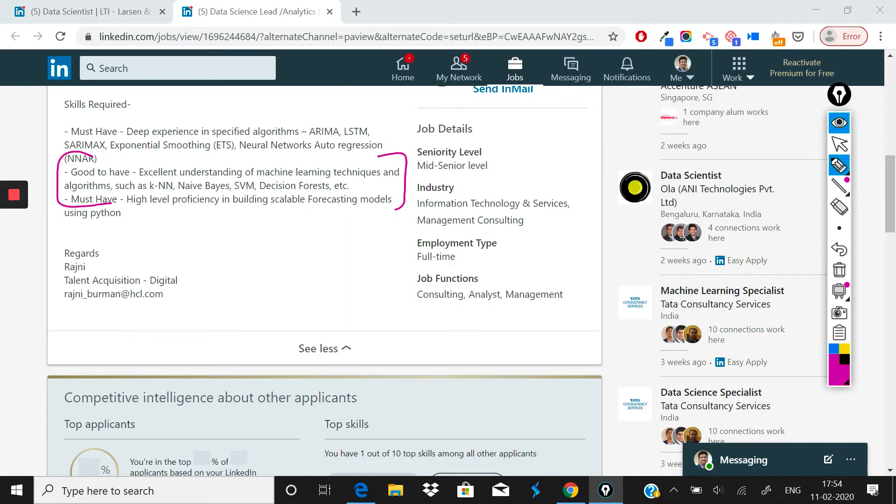
{"action": "left_click_drag", "start_coordinate": [262, 193], "coordinate": [354, 187]}
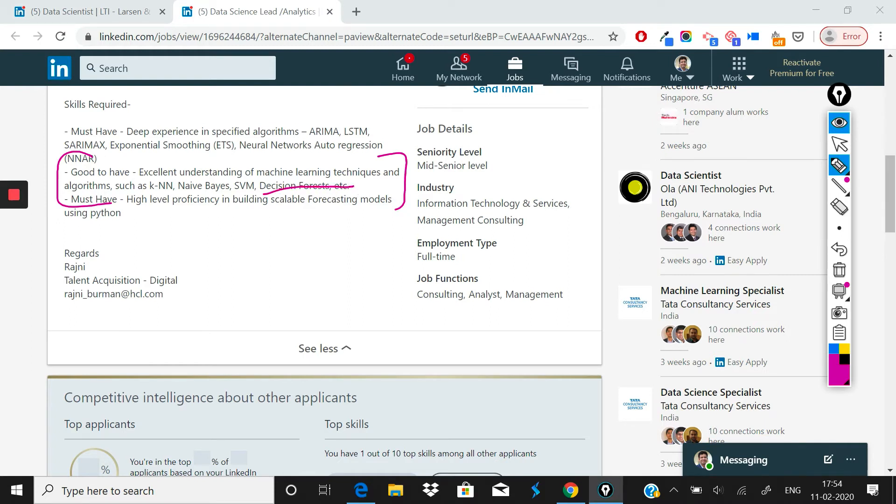
{"action": "left_click_drag", "start_coordinate": [129, 213], "coordinate": [217, 214]}
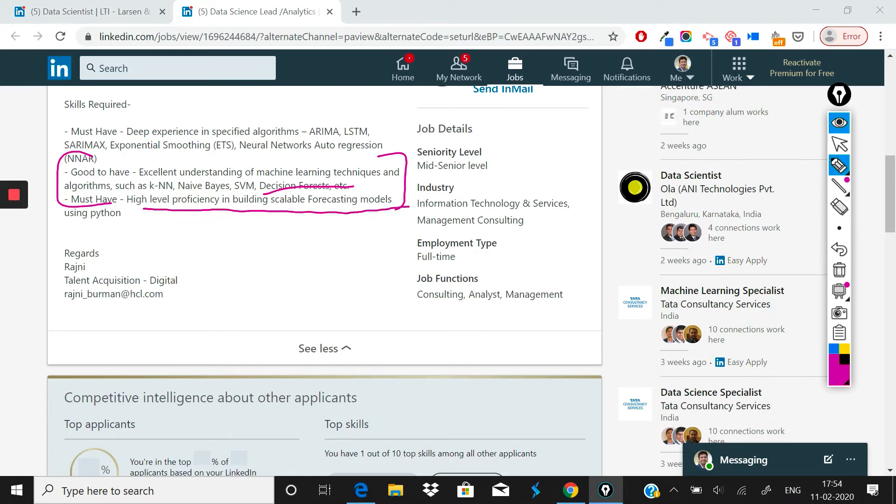
{"action": "left_click_drag", "start_coordinate": [64, 230], "coordinate": [150, 227]}
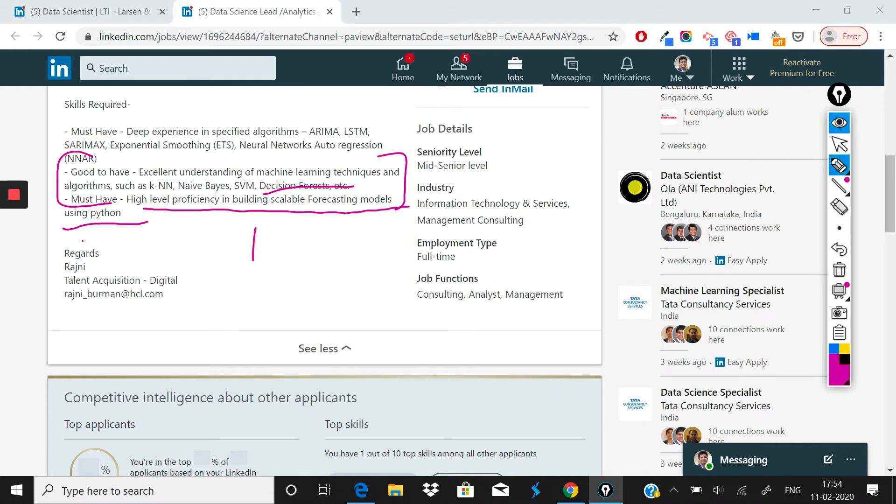
{"action": "left_click_drag", "start_coordinate": [252, 229], "coordinate": [320, 252]}
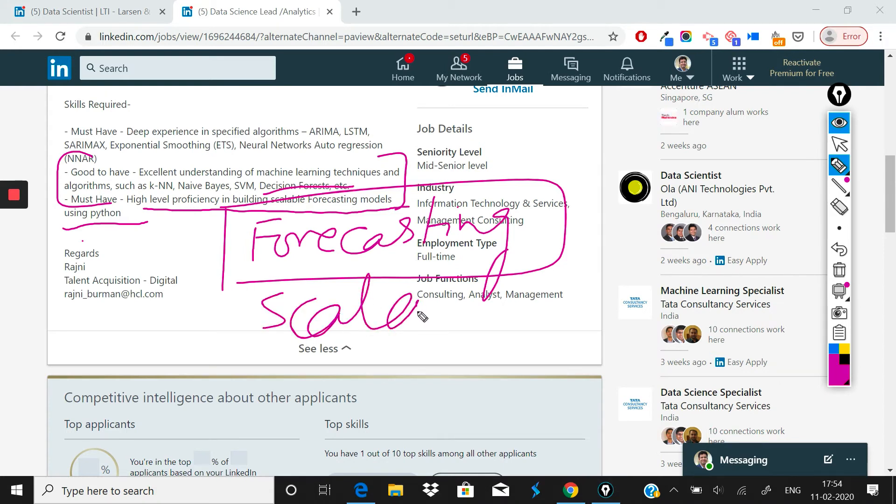
- Handwrite Scalable with an arrow to Production below the boxed Forecasting note
{"action": "left_click_drag", "start_coordinate": [412, 308], "coordinate": [514, 286]}
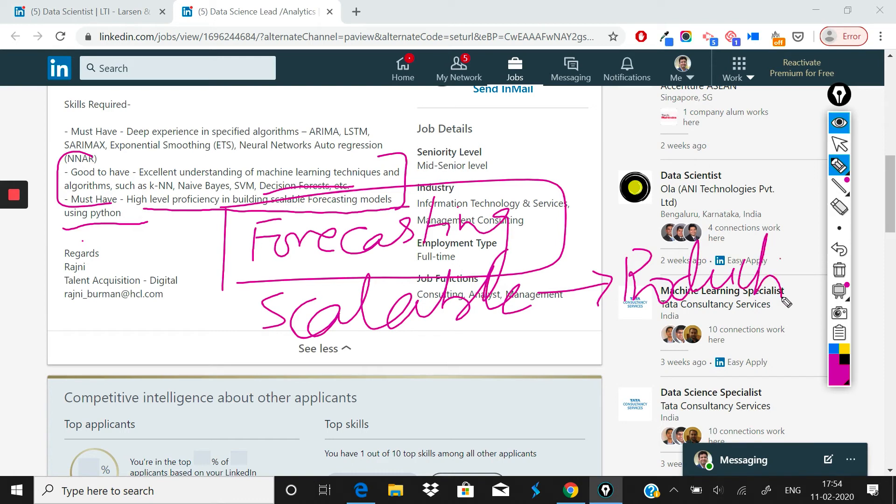
{"action": "left_click_drag", "start_coordinate": [777, 280], "coordinate": [826, 298]}
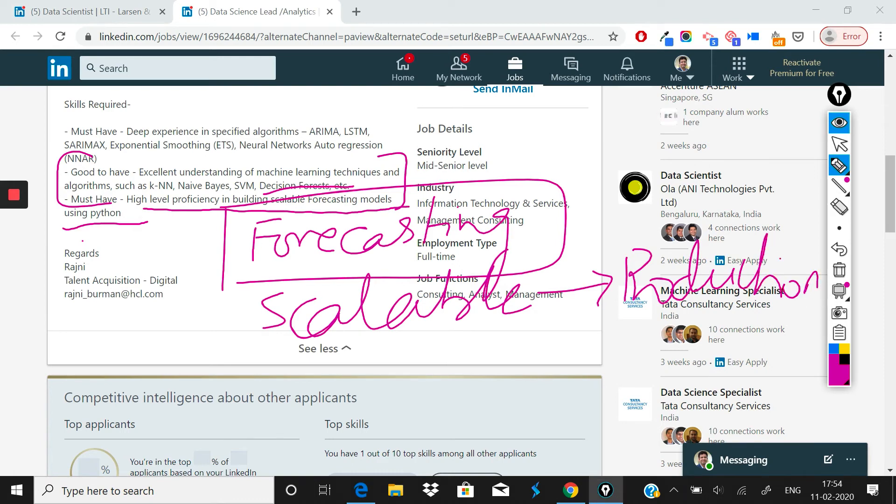
{"action": "mouse_move", "coordinate": [839, 269]}
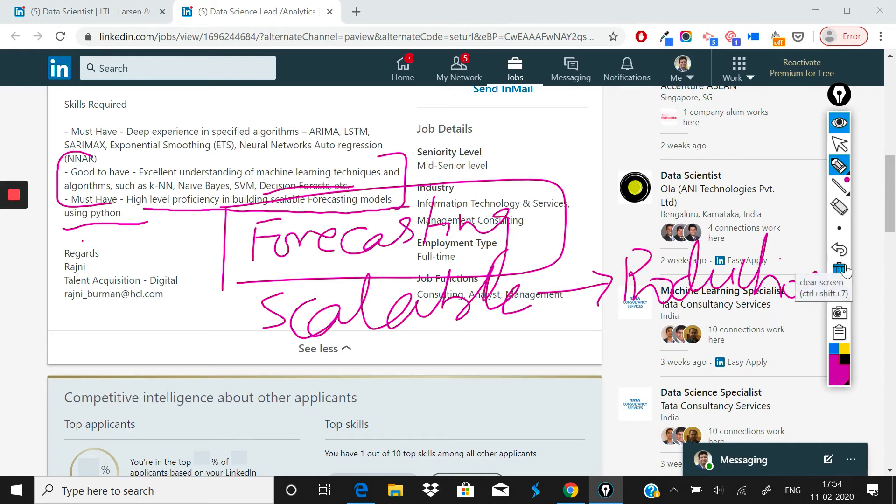
- Wipe the Forecasting, Scalable and Production notes and return to the posting's header
{"action": "left_click", "coordinate": [839, 122]}
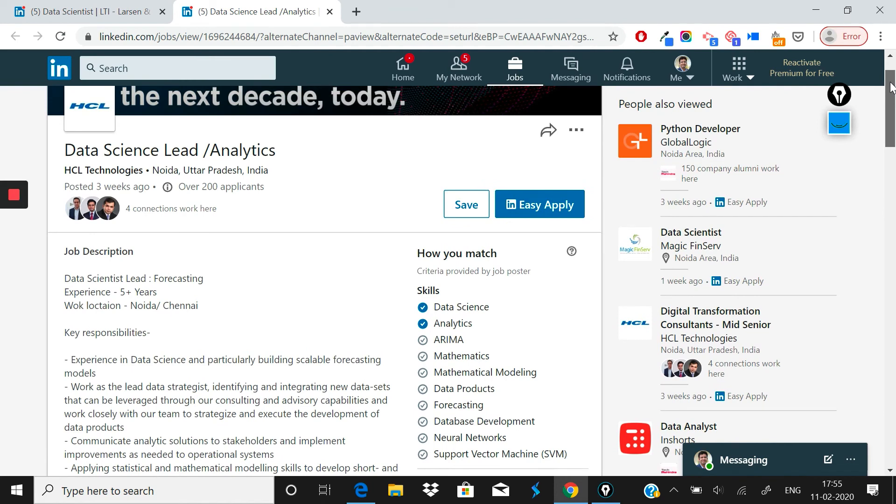
{"action": "scroll", "scroll_direction": "down", "scroll_amount": 3}
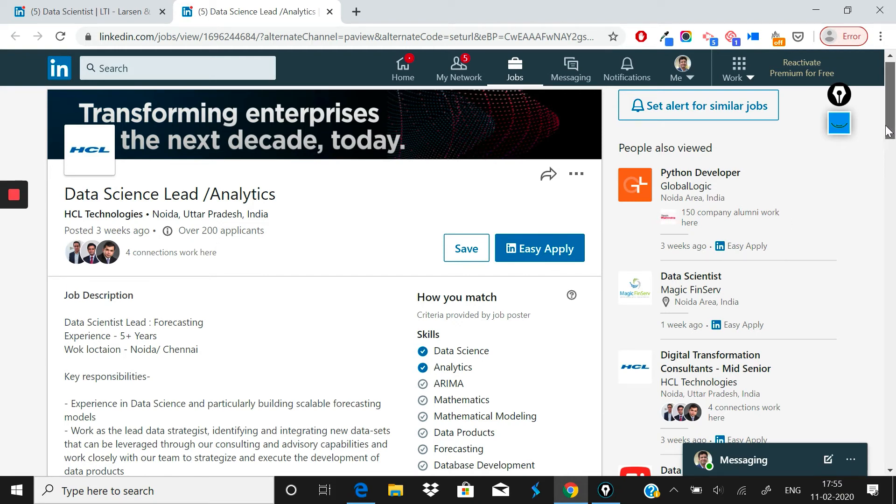
{"action": "scroll", "scroll_direction": "down", "scroll_amount": 3}
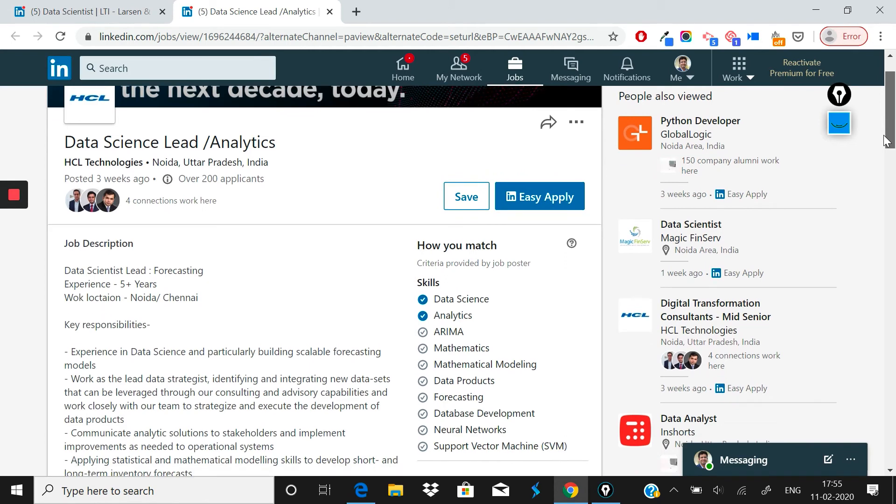
{"action": "scroll", "scroll_direction": "down", "scroll_amount": 3}
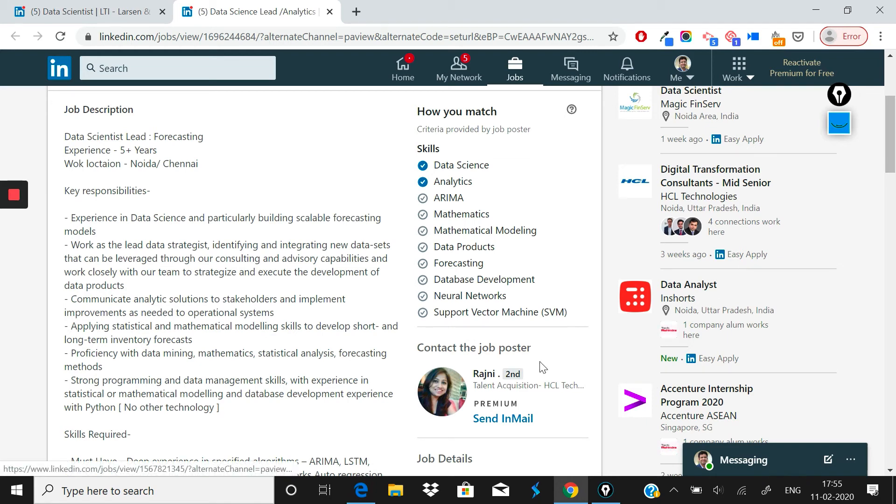
{"action": "mouse_move", "coordinate": [260, 296]}
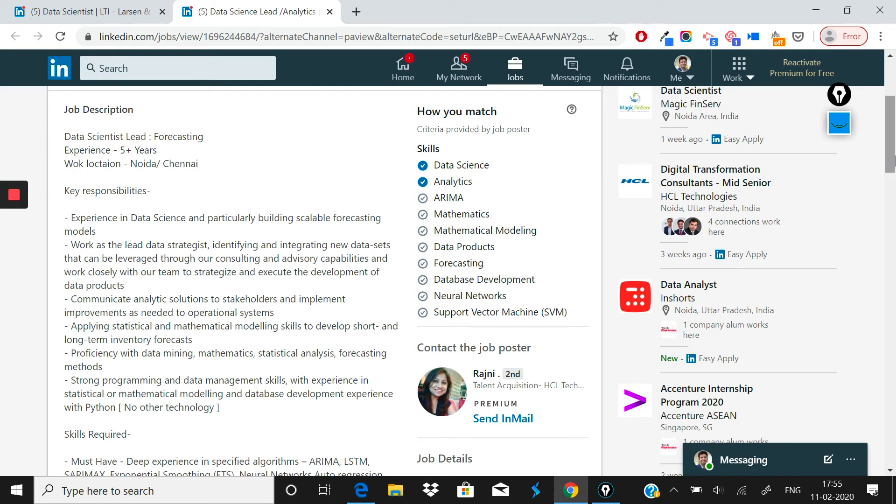
{"action": "scroll", "scroll_direction": "up", "scroll_amount": 3}
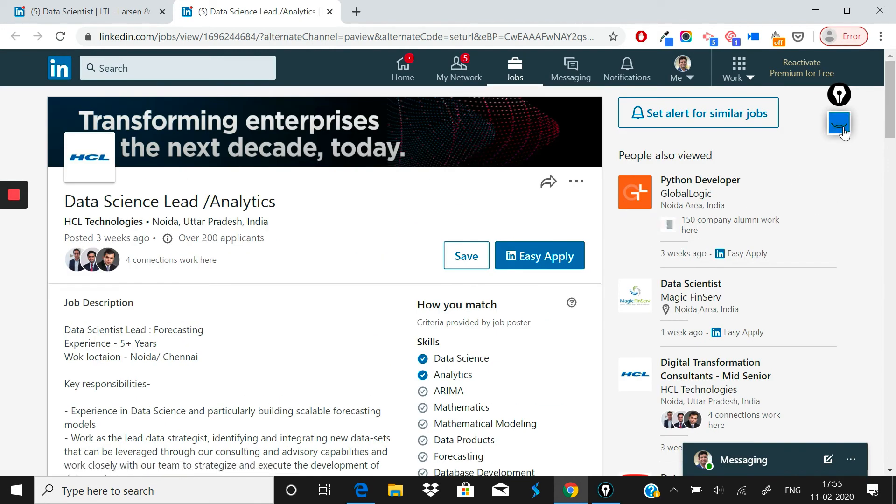
- Reopen the pen tools and write '5-10 → Projects' beside the job title
{"action": "left_click", "coordinate": [839, 124]}
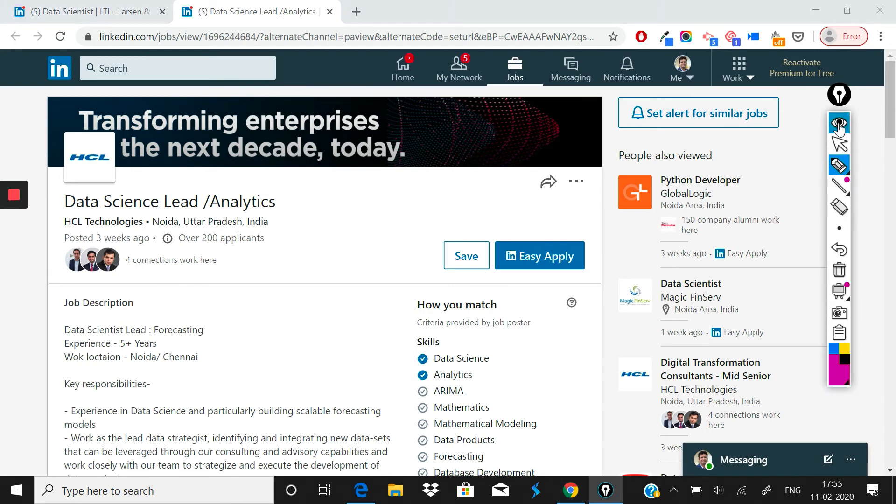
{"action": "left_click", "coordinate": [839, 122]}
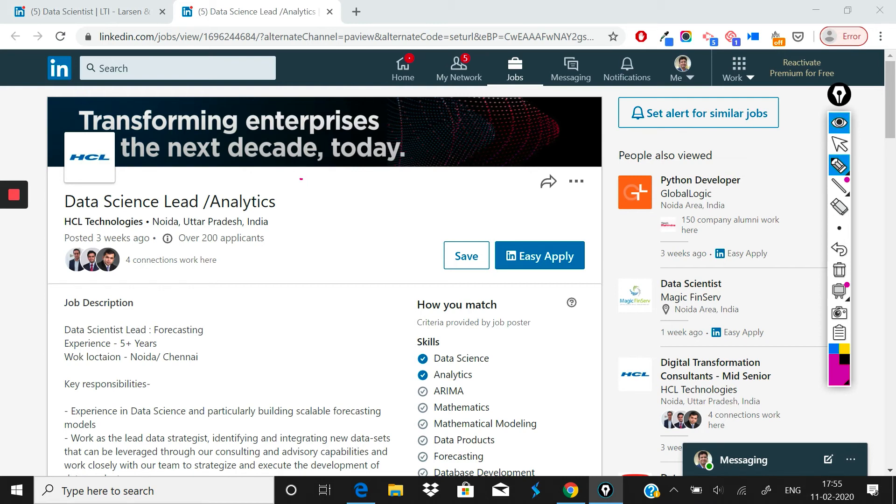
{"action": "left_click_drag", "start_coordinate": [308, 183], "coordinate": [320, 219]}
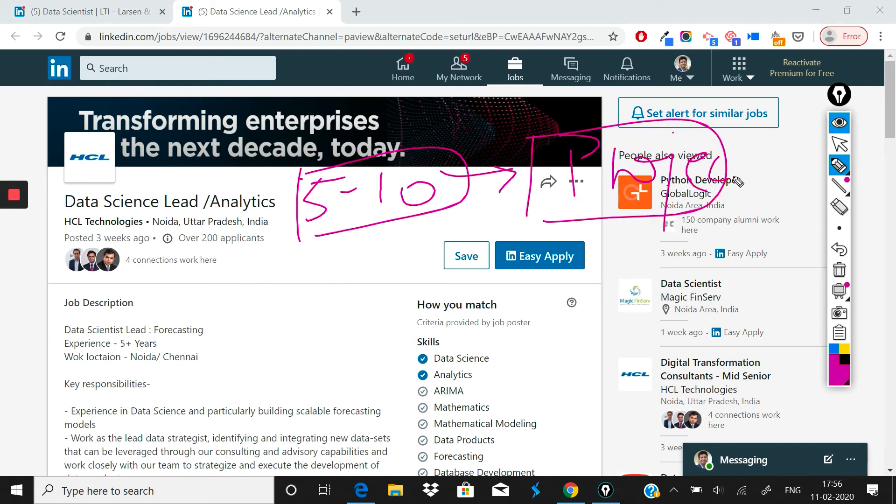
{"action": "left_click_drag", "start_coordinate": [737, 177], "coordinate": [788, 171]}
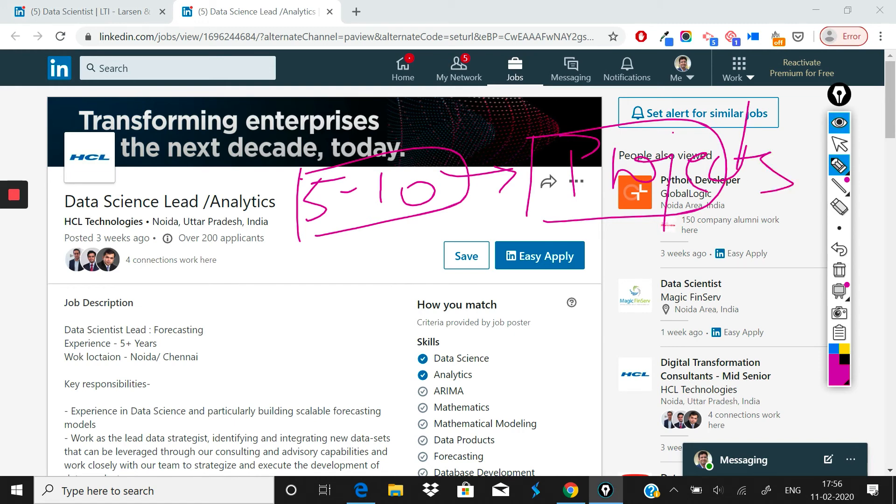